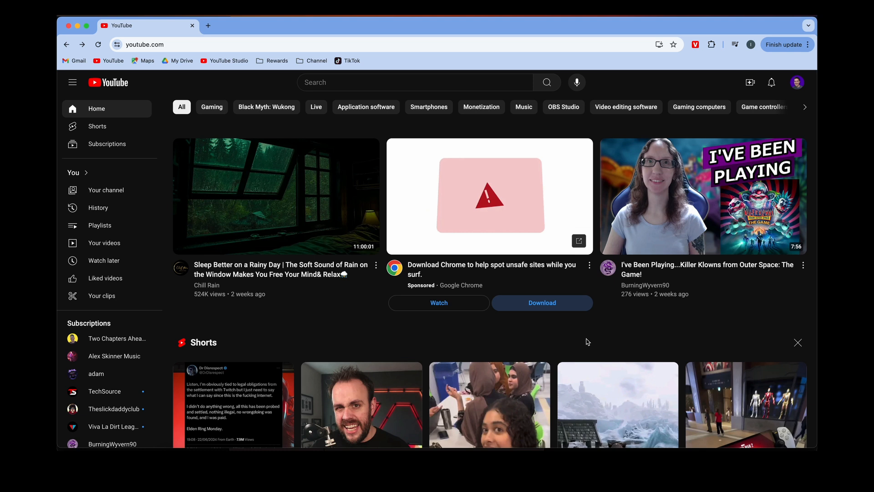
pyautogui.moveTo(632, 286)
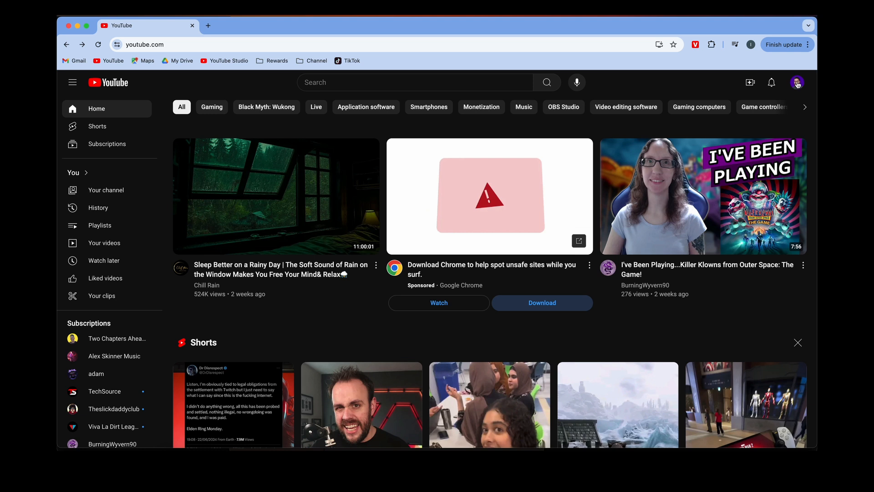
# - Open the account menu from the Iron Point Tech profile avatar
pyautogui.click(798, 82)
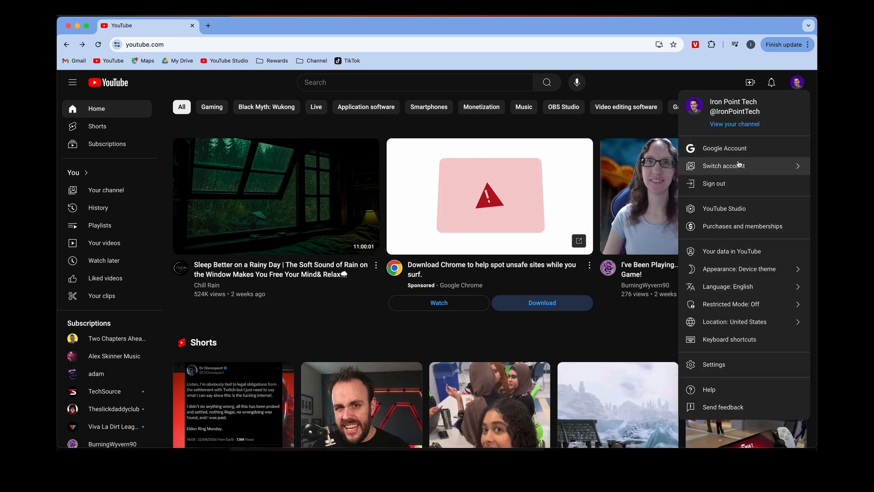
pyautogui.moveTo(714, 364)
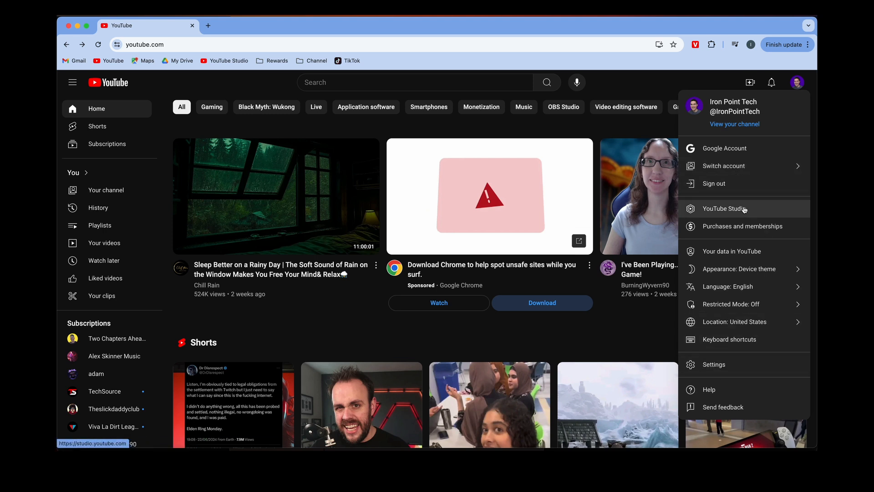
pyautogui.moveTo(711, 315)
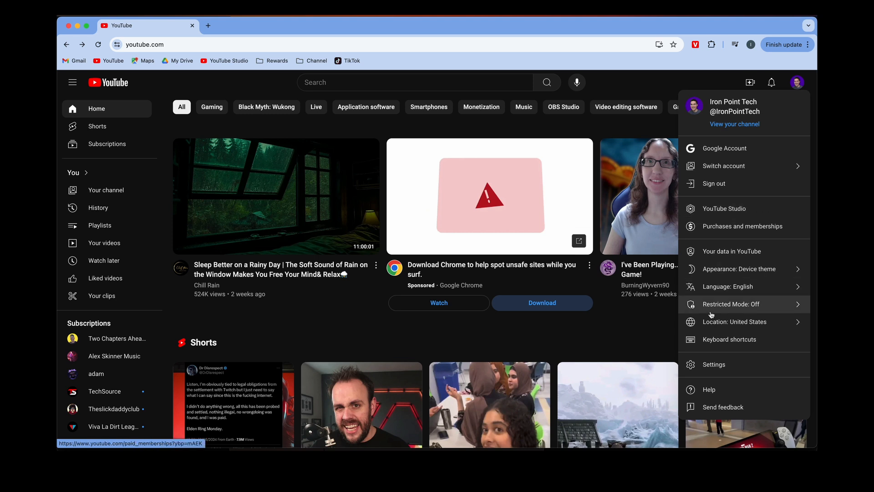
pyautogui.moveTo(718, 364)
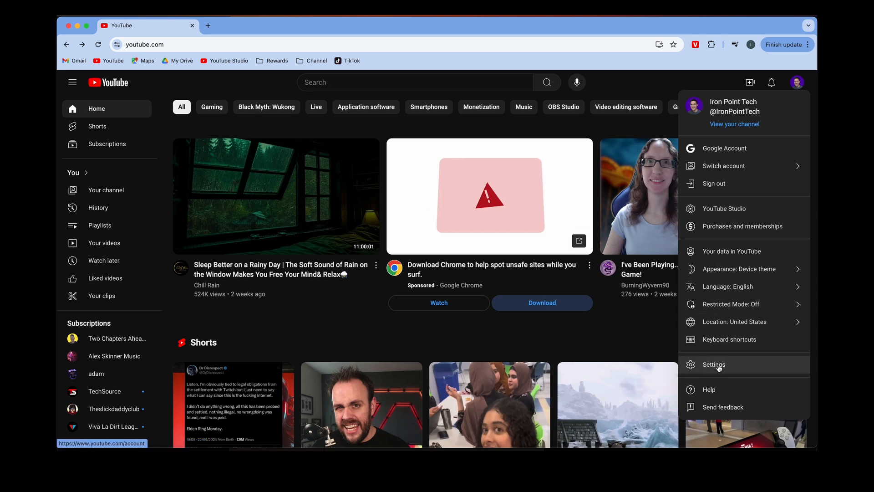
# - Open Settings from the account menu to view the Account section
pyautogui.click(713, 364)
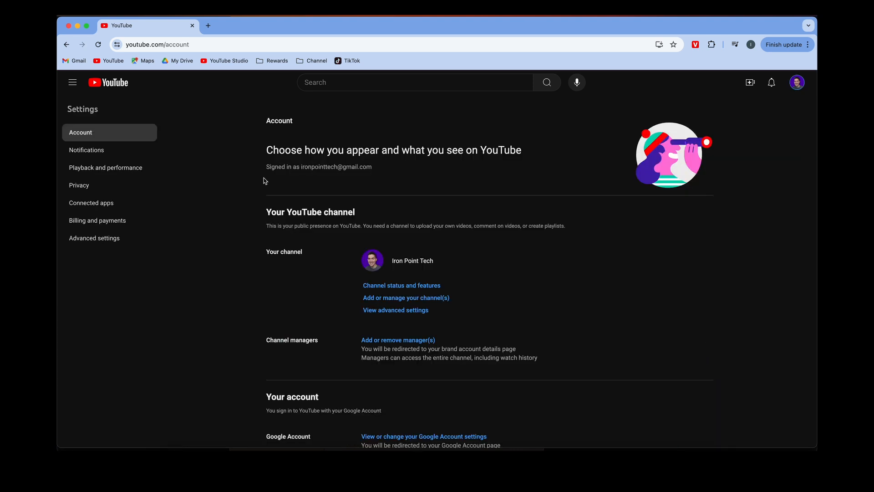
pyautogui.moveTo(383, 203)
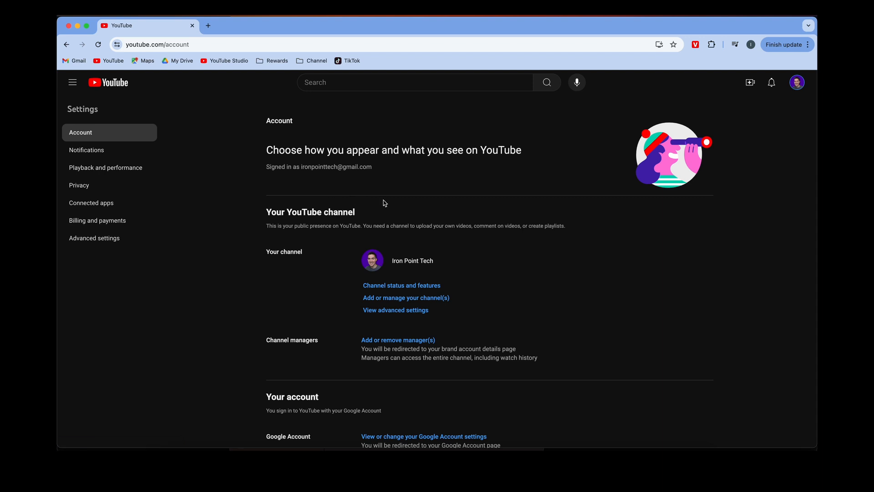
pyautogui.moveTo(406, 303)
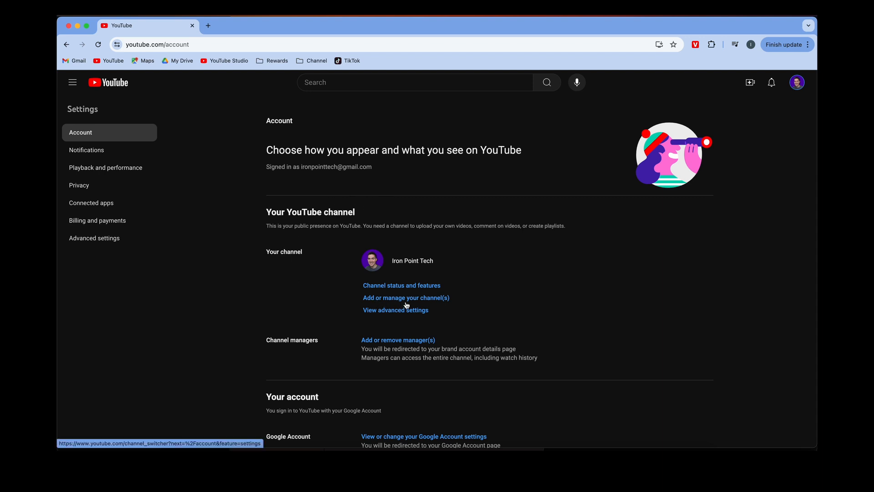
pyautogui.moveTo(424, 300)
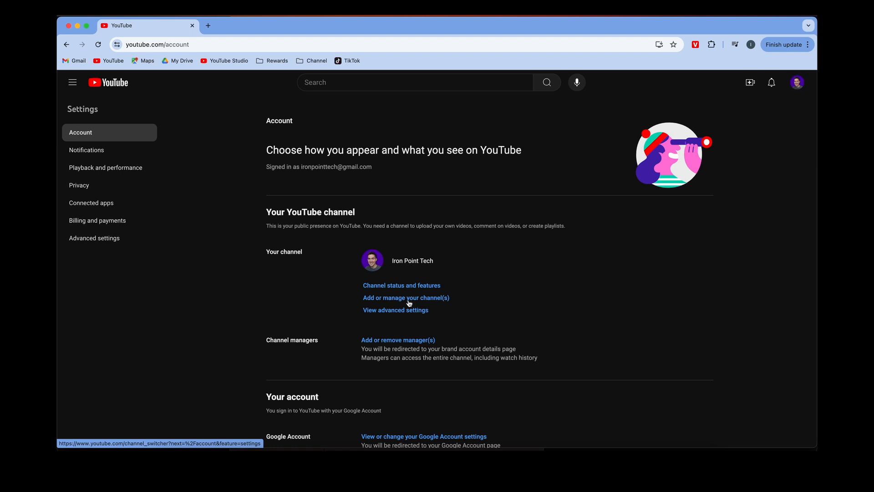
# - Open 'Add or manage your channel(s)' to list all channels on the account
pyautogui.click(406, 298)
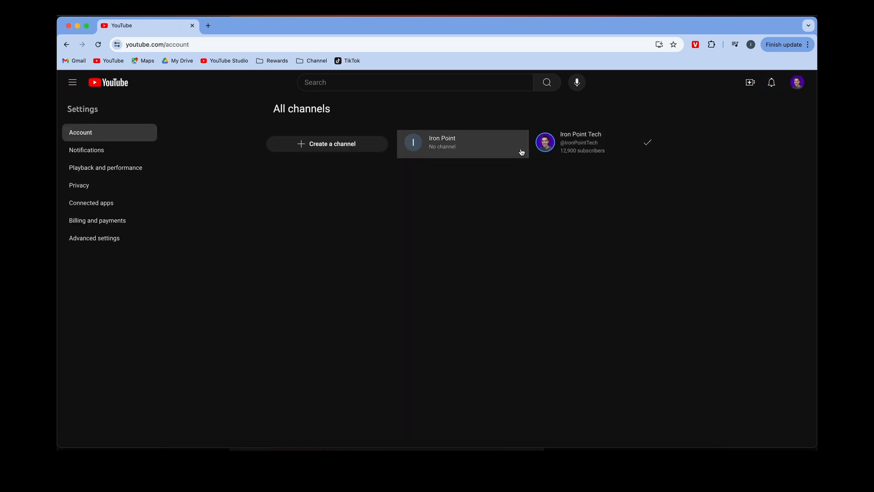
pyautogui.moveTo(481, 164)
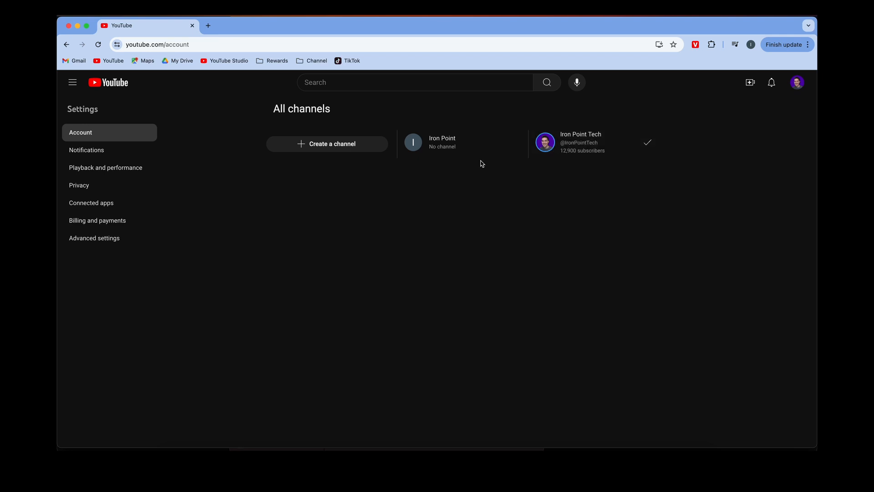
pyautogui.moveTo(342, 147)
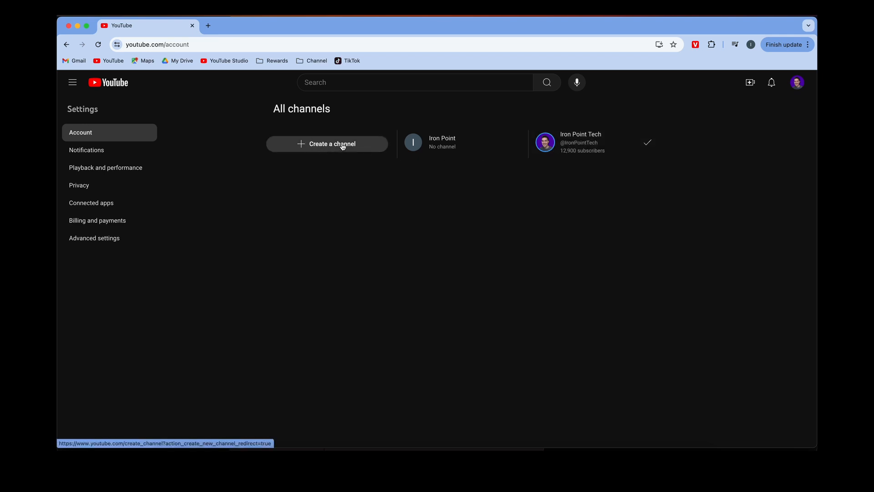
pyautogui.moveTo(329, 148)
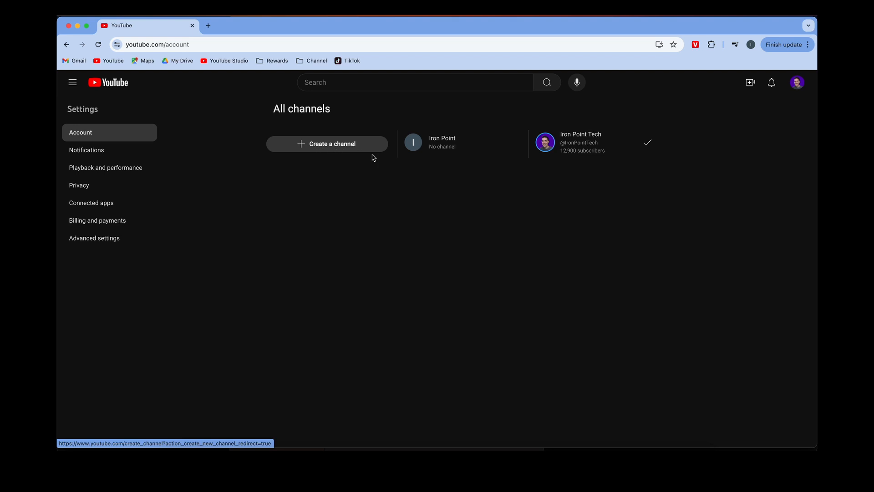
pyautogui.moveTo(432, 226)
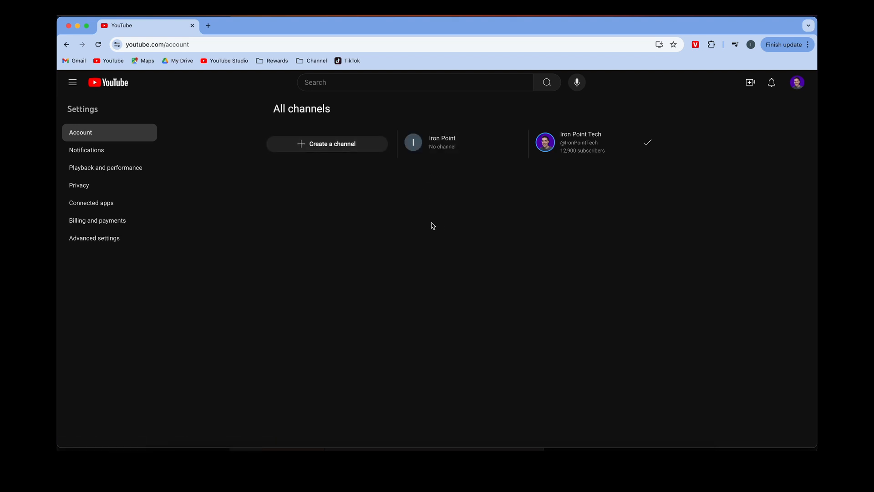
pyautogui.moveTo(322, 288)
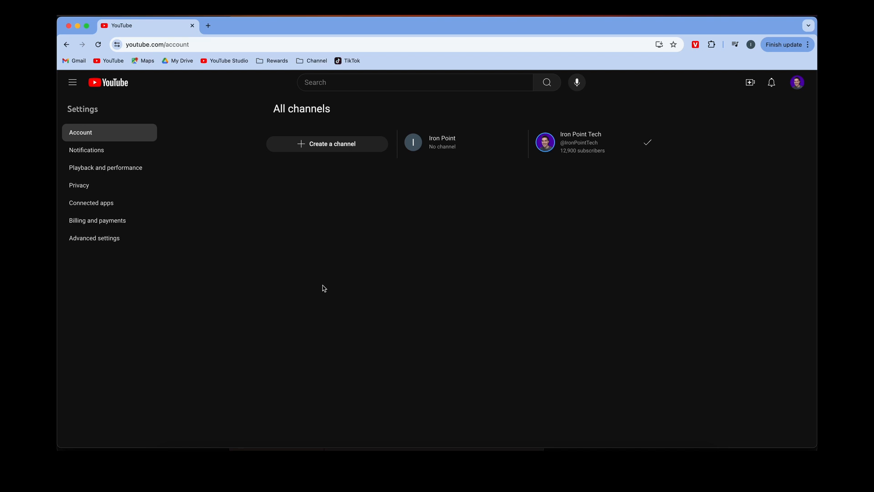
# - Create a channel named 'IPT Example', acknowledging its separate account settings
pyautogui.click(328, 144)
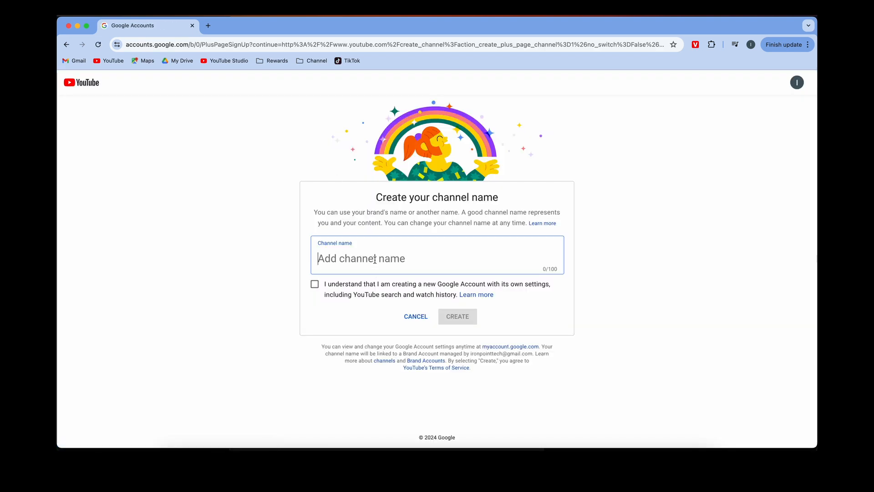
pyautogui.write('IPT Example')
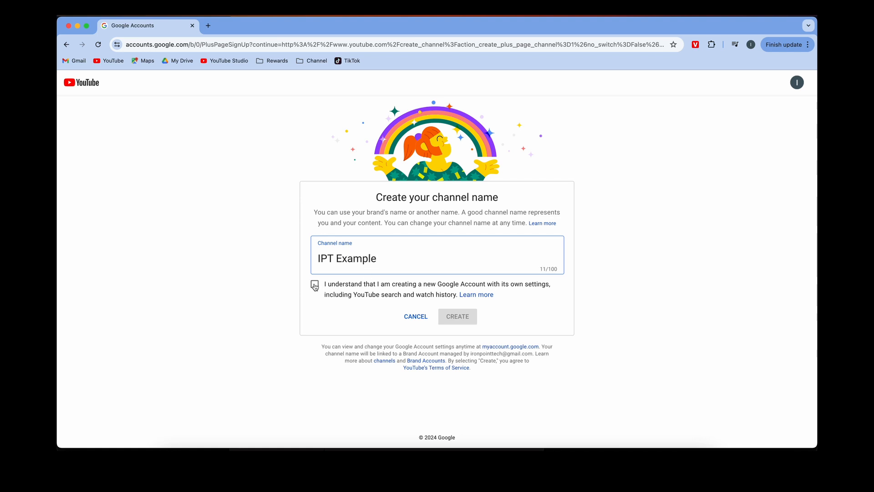
pyautogui.click(314, 284)
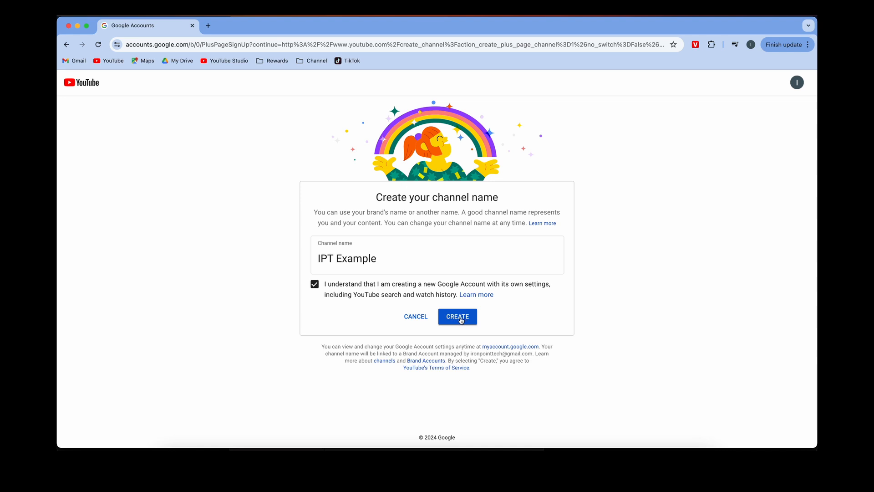
pyautogui.click(457, 316)
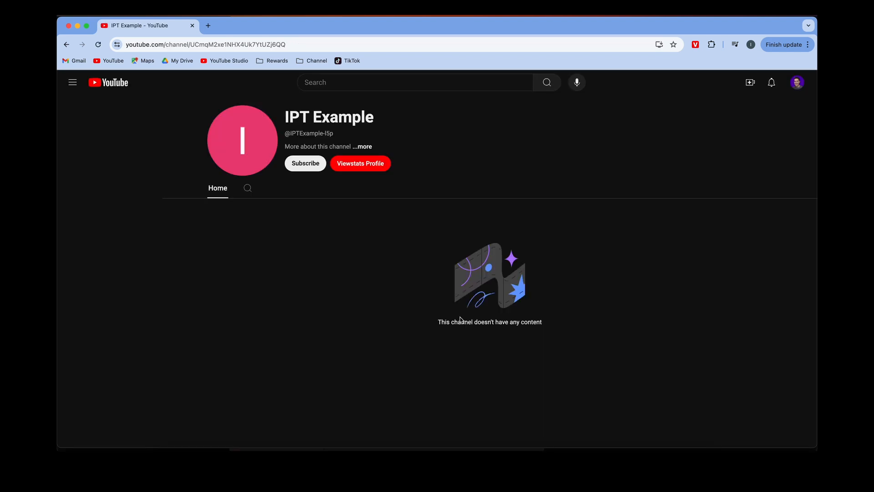
# - Leave the IPT Example channel page and return to Settings > Account
pyautogui.click(72, 82)
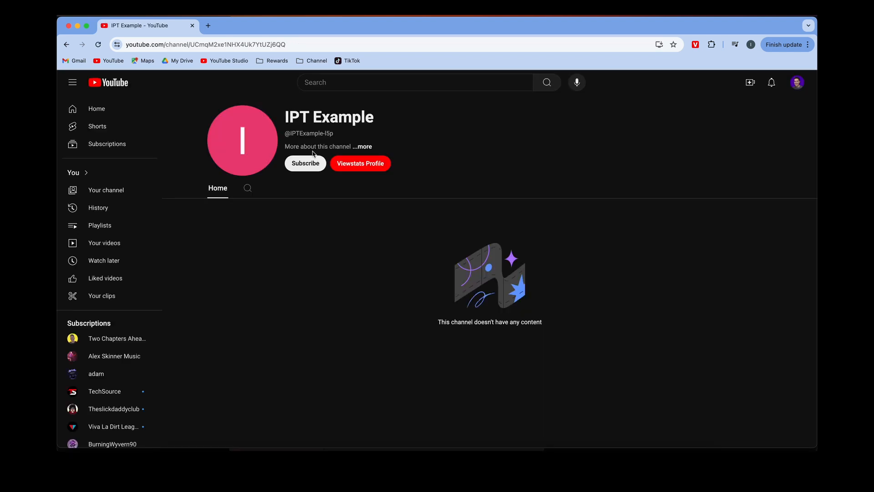
pyautogui.moveTo(310, 120)
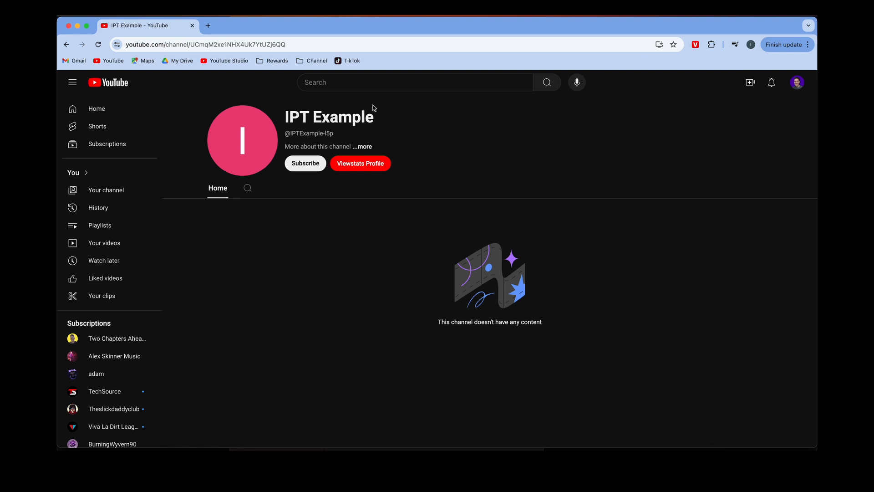
pyautogui.moveTo(514, 189)
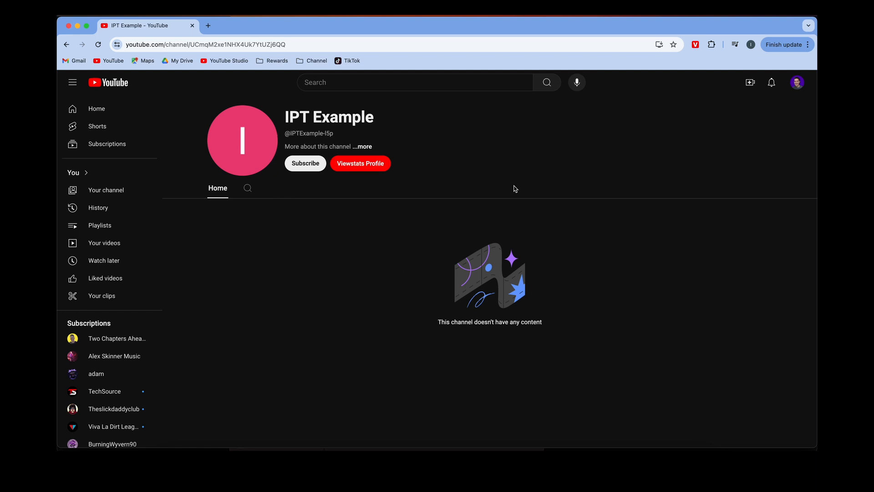
pyautogui.moveTo(475, 270)
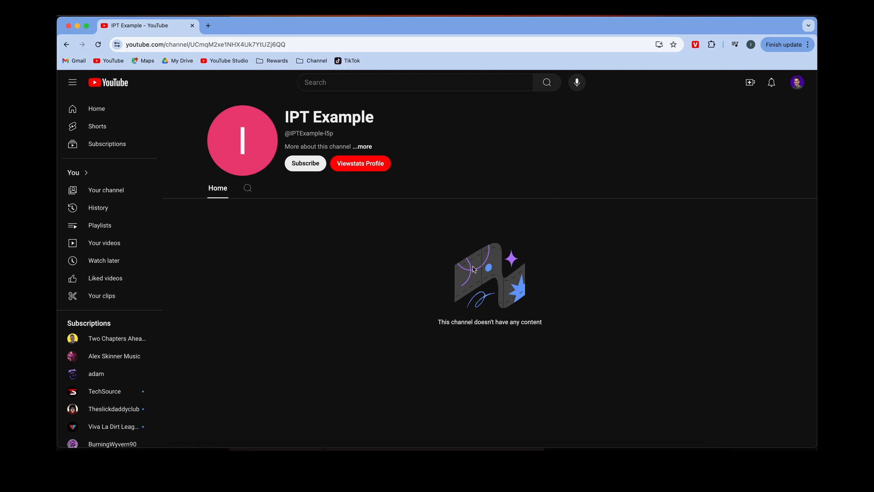
pyautogui.click(797, 81)
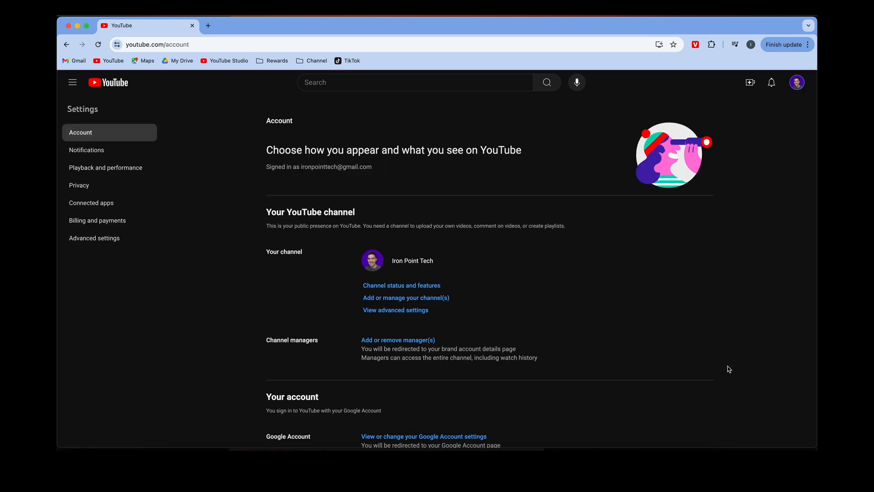
# - Open All channels and confirm IPT Example is listed beside Iron Point Tech
pyautogui.click(406, 297)
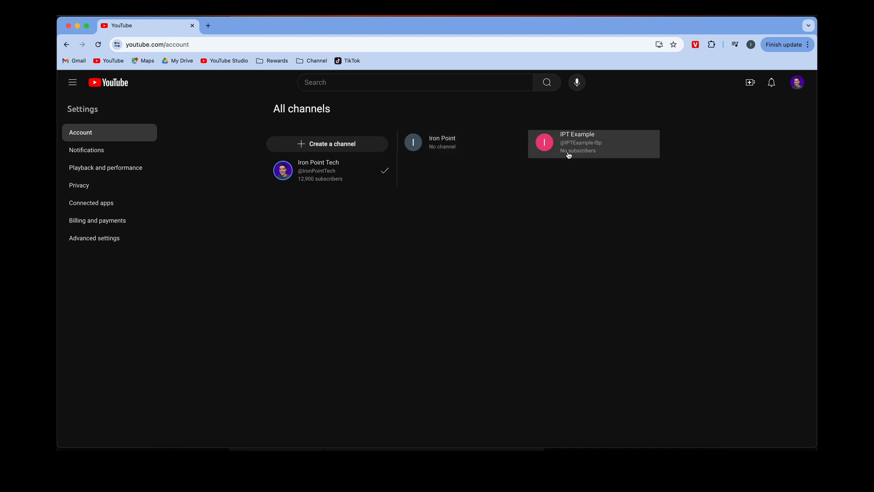
pyautogui.moveTo(450, 253)
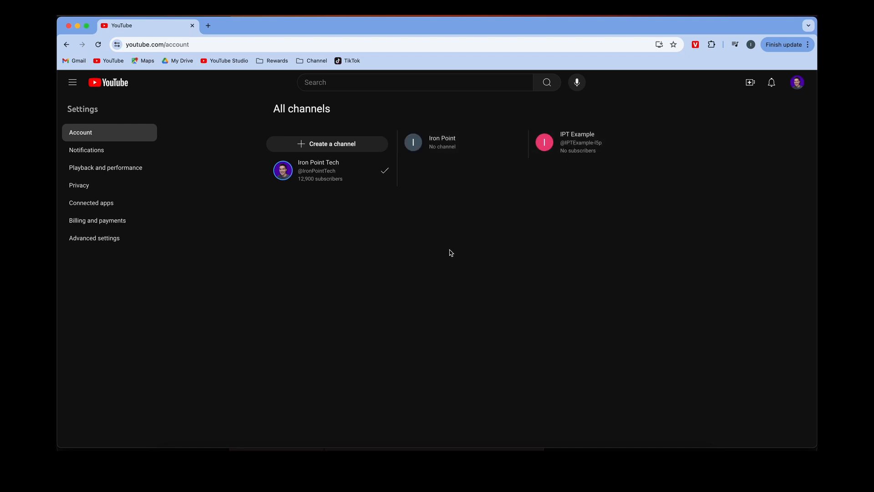